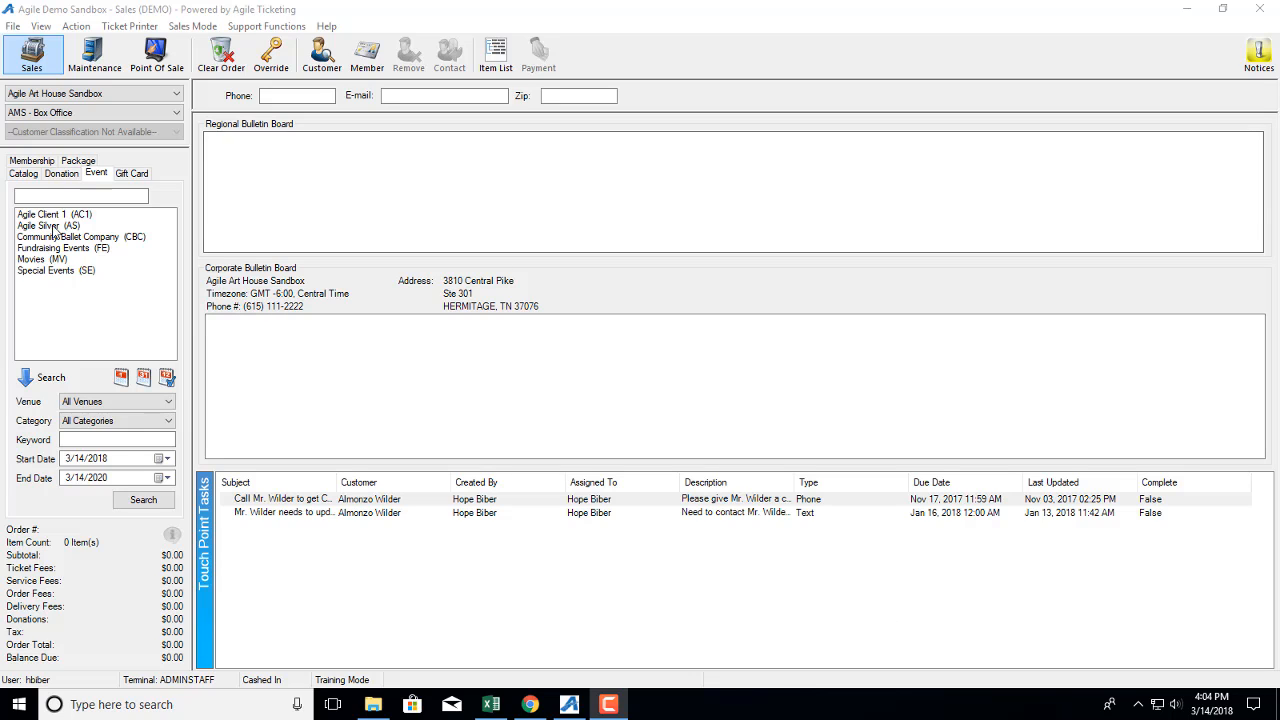
# Add two Member tickets each for Jaws and Nosferatu from the Movies catalog.
pyautogui.click(54, 214)
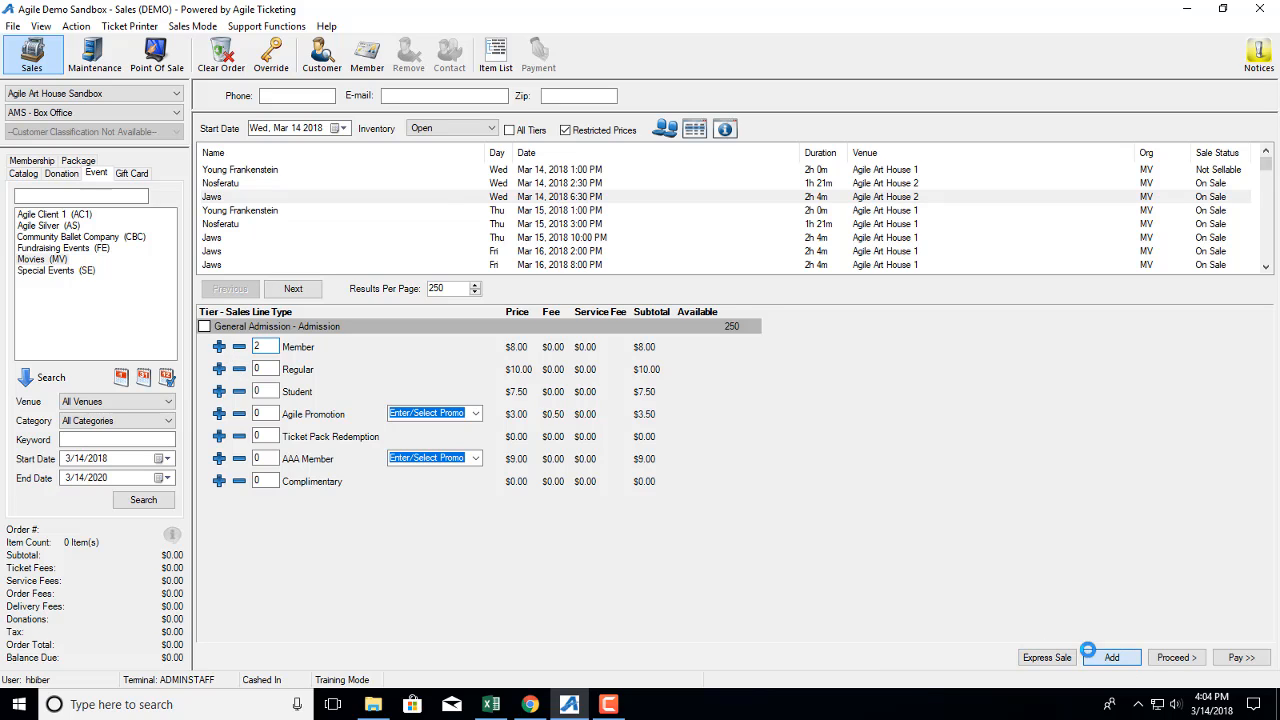
pyautogui.click(1110, 657)
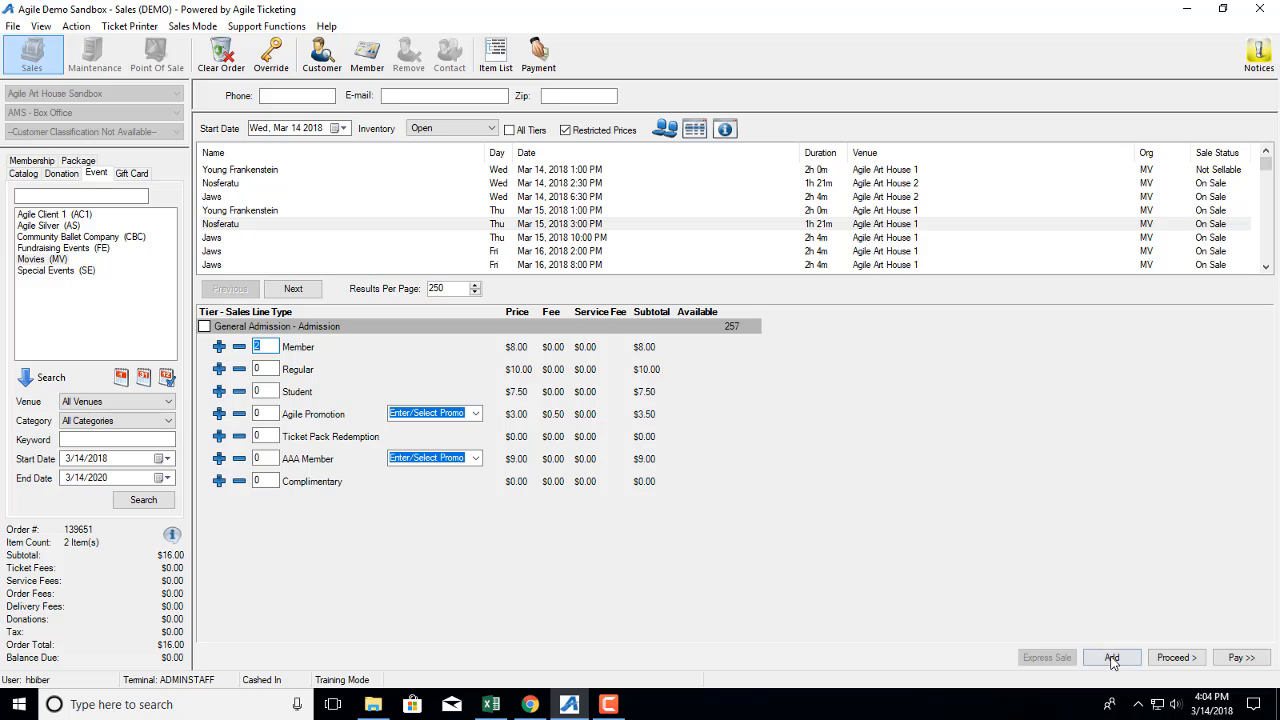
pyautogui.click(1111, 657)
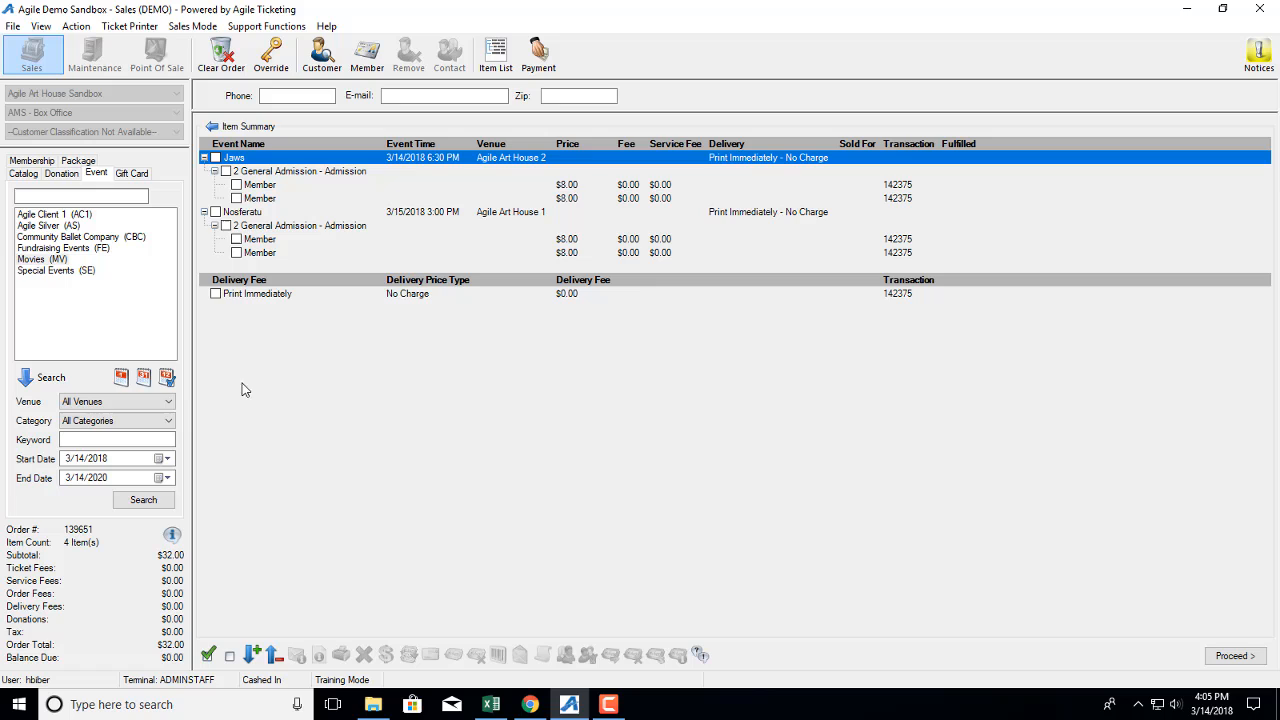
pyautogui.moveTo(298, 180)
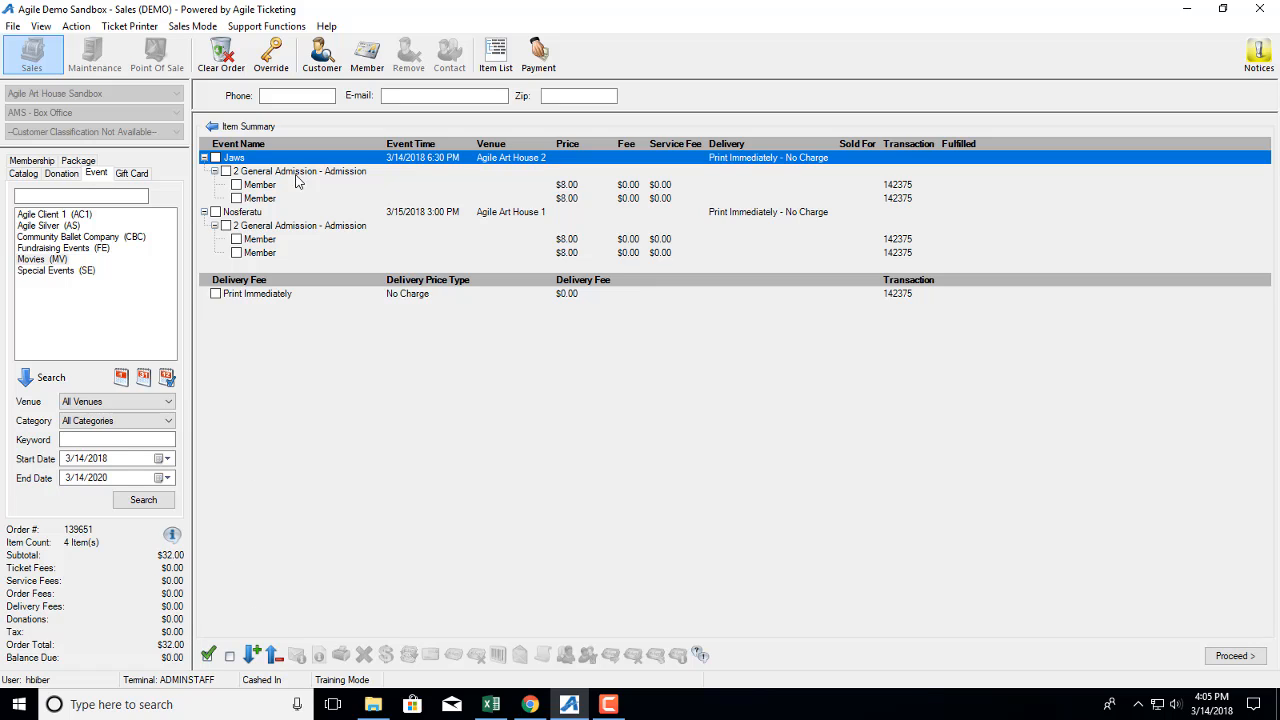
pyautogui.moveTo(893, 599)
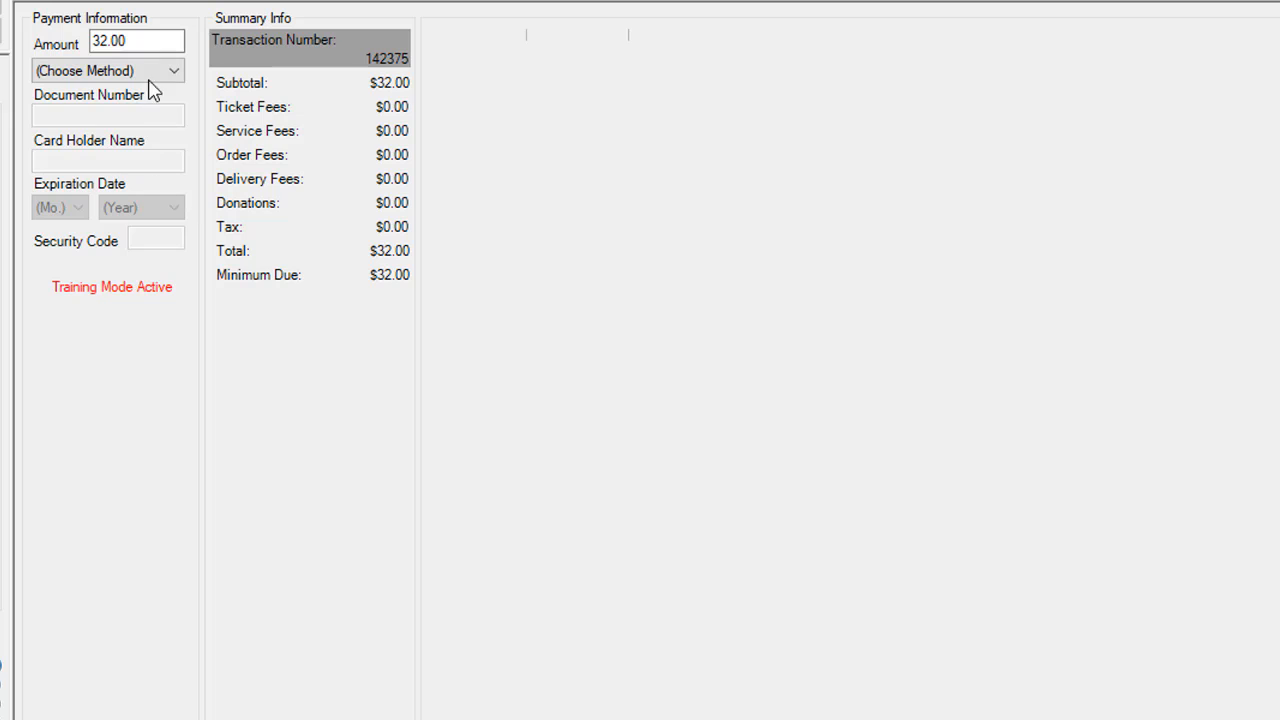
pyautogui.click(108, 70)
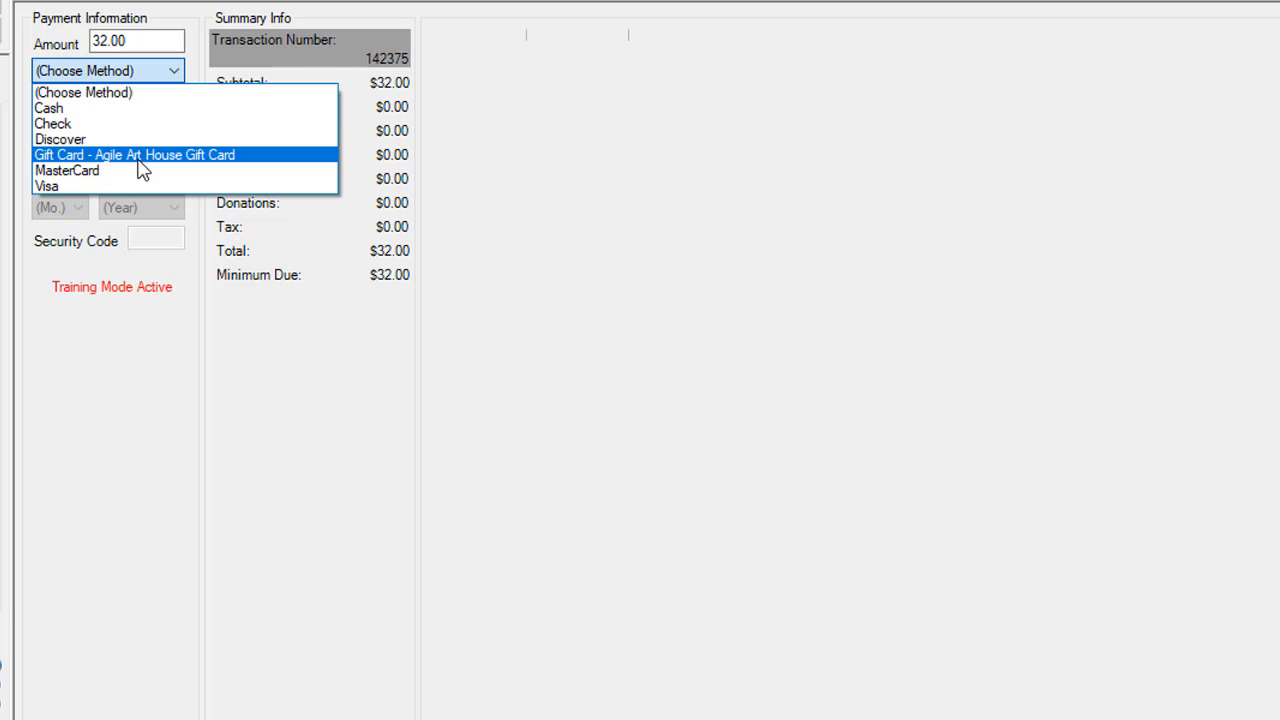
pyautogui.click(134, 154)
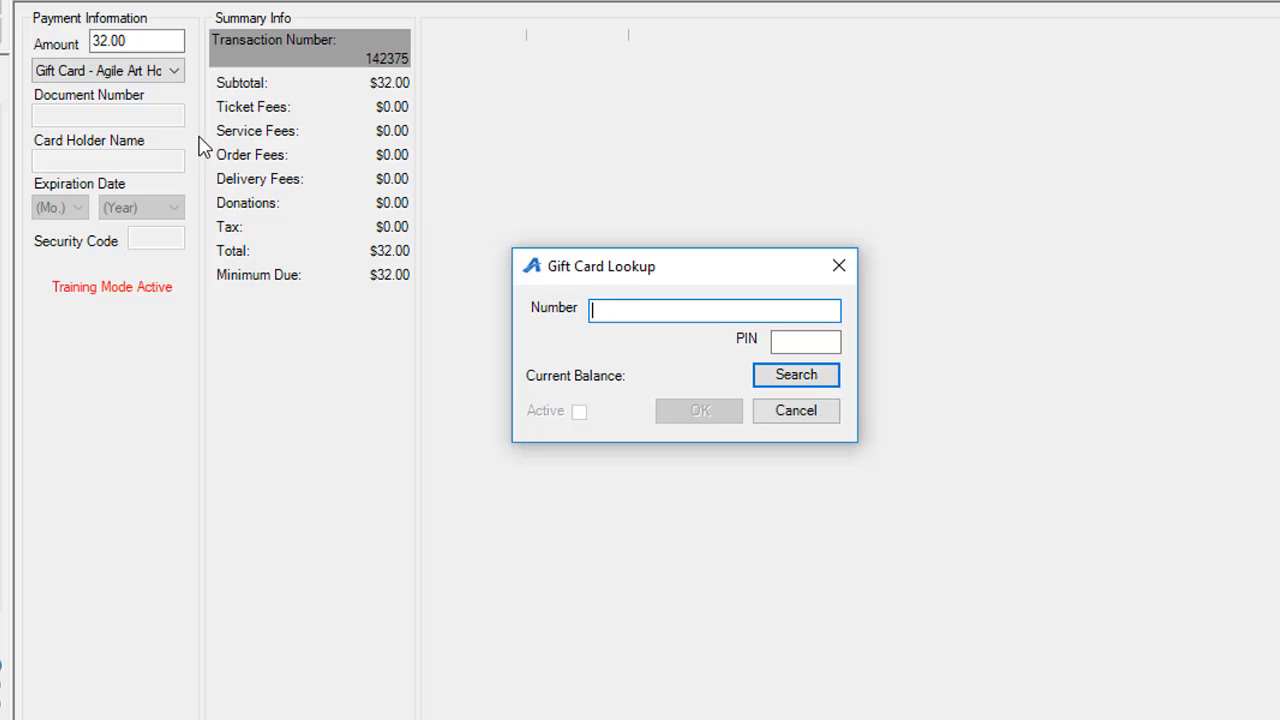
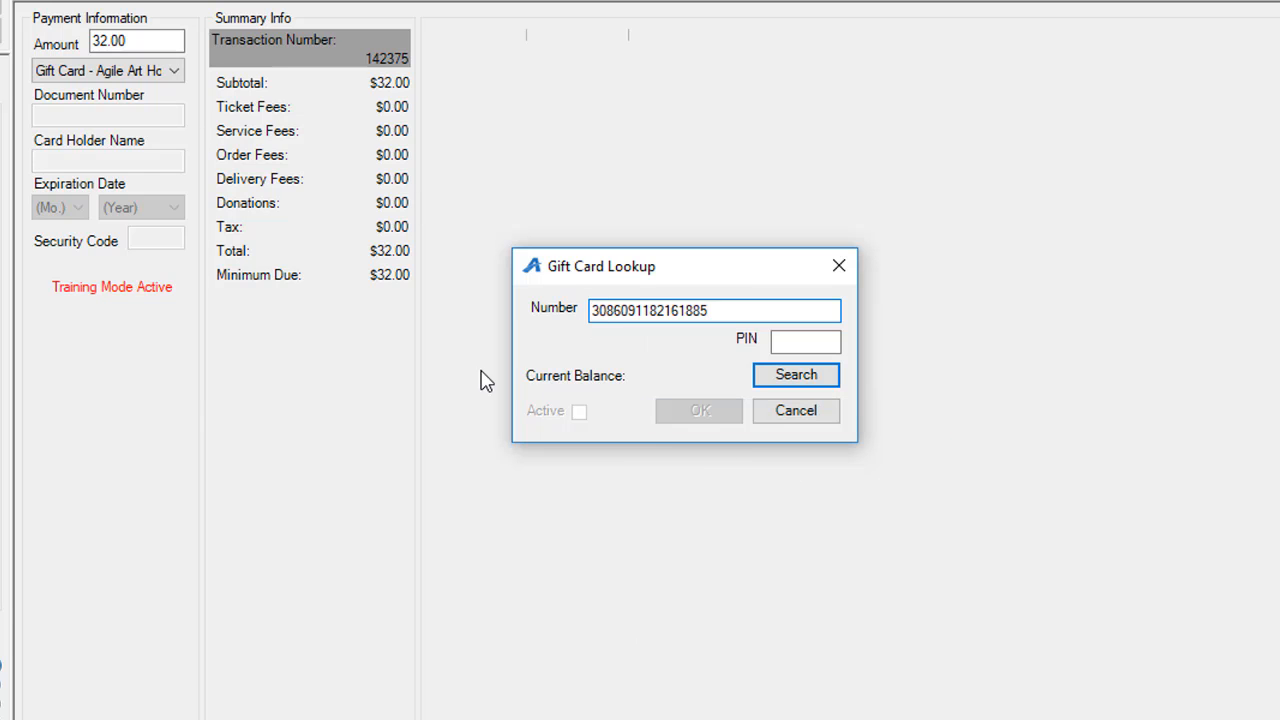
pyautogui.click(795, 374)
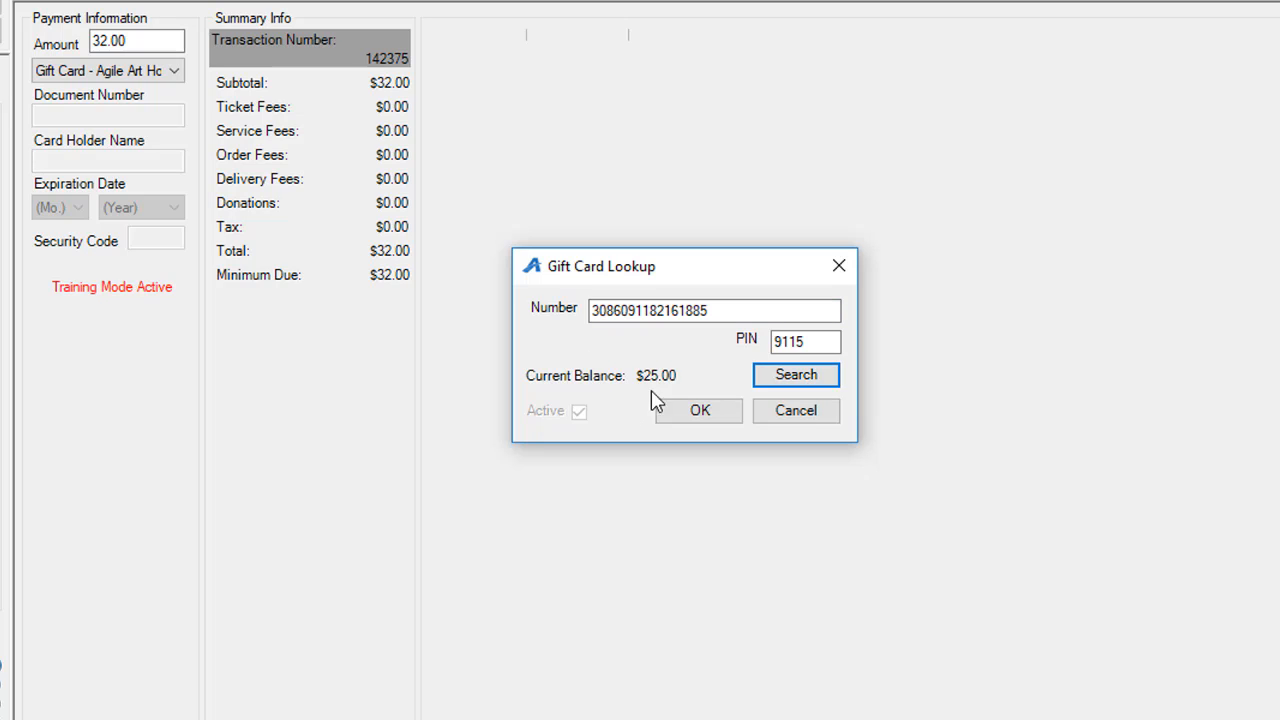
pyautogui.moveTo(611, 388)
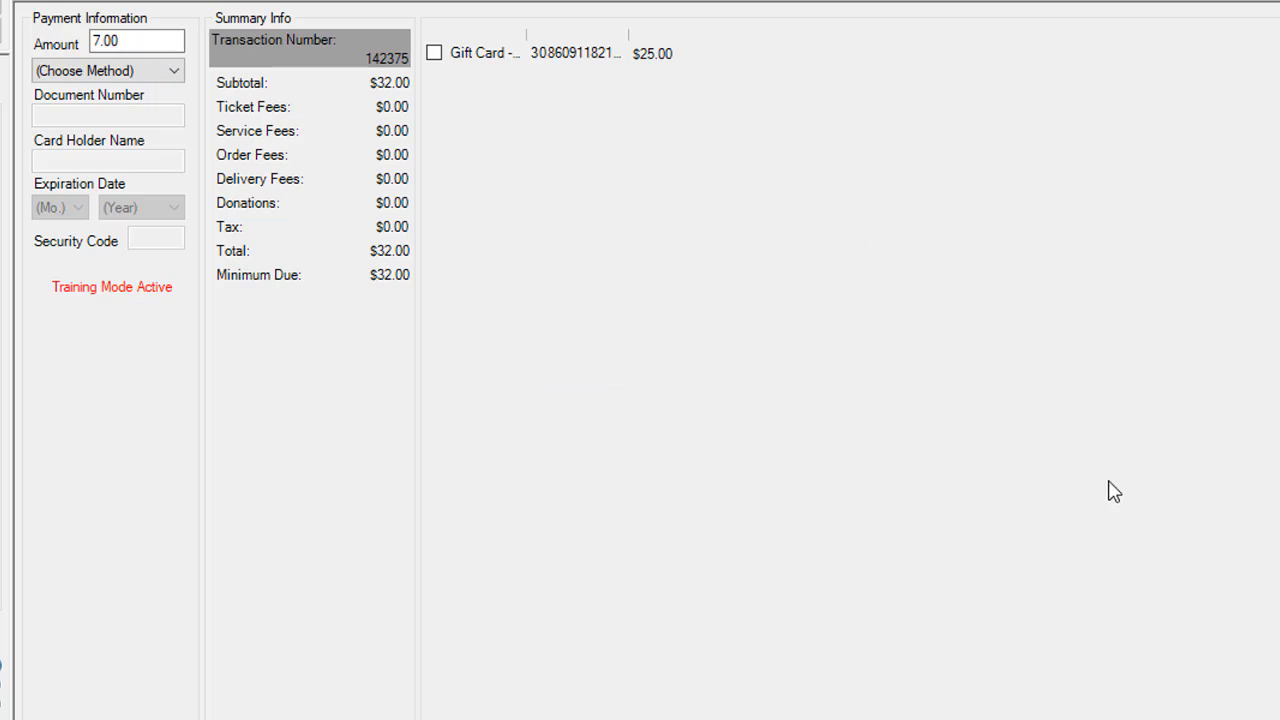
# Choose Cash as the payment method for the remaining $7.00.
pyautogui.click(107, 70)
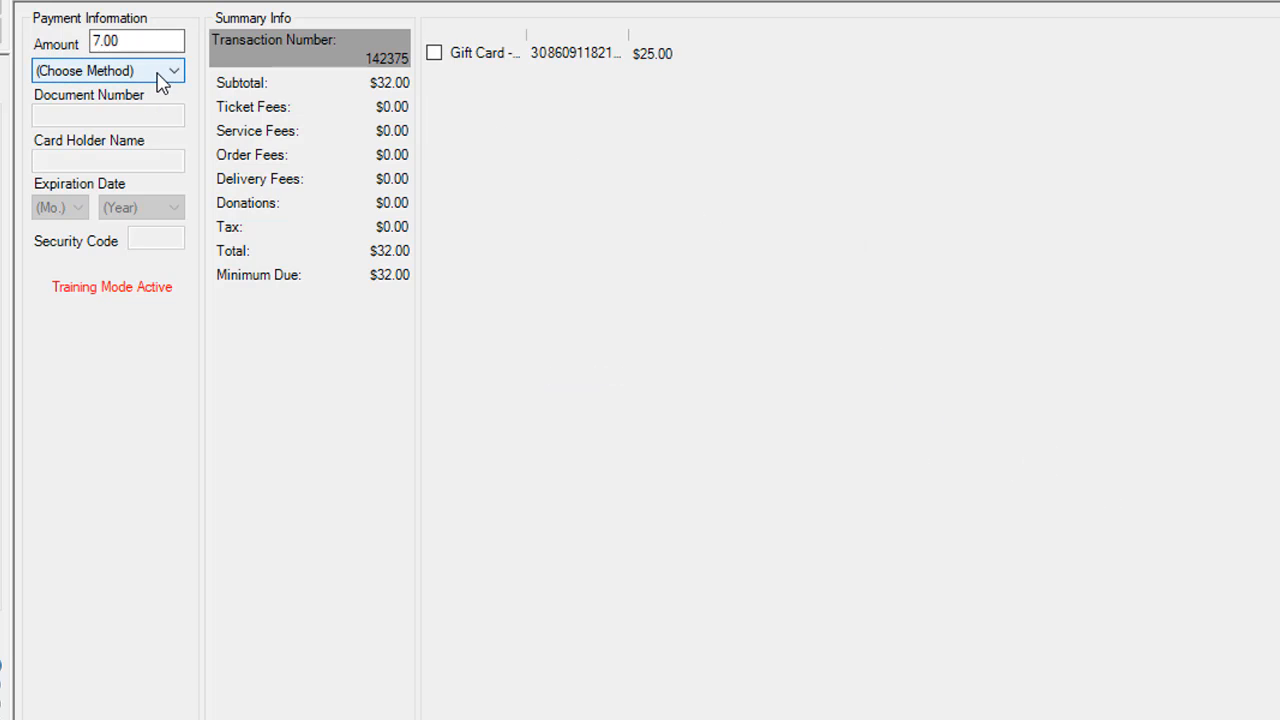
pyautogui.click(108, 70)
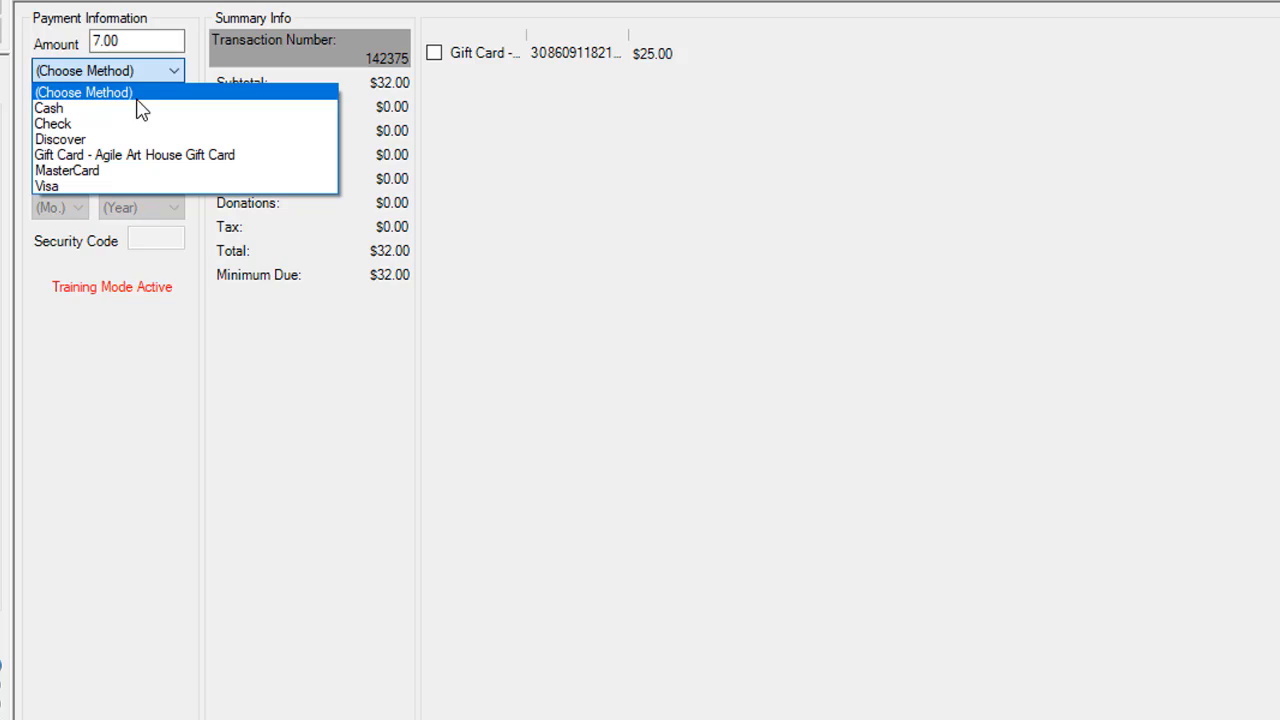
pyautogui.click(48, 107)
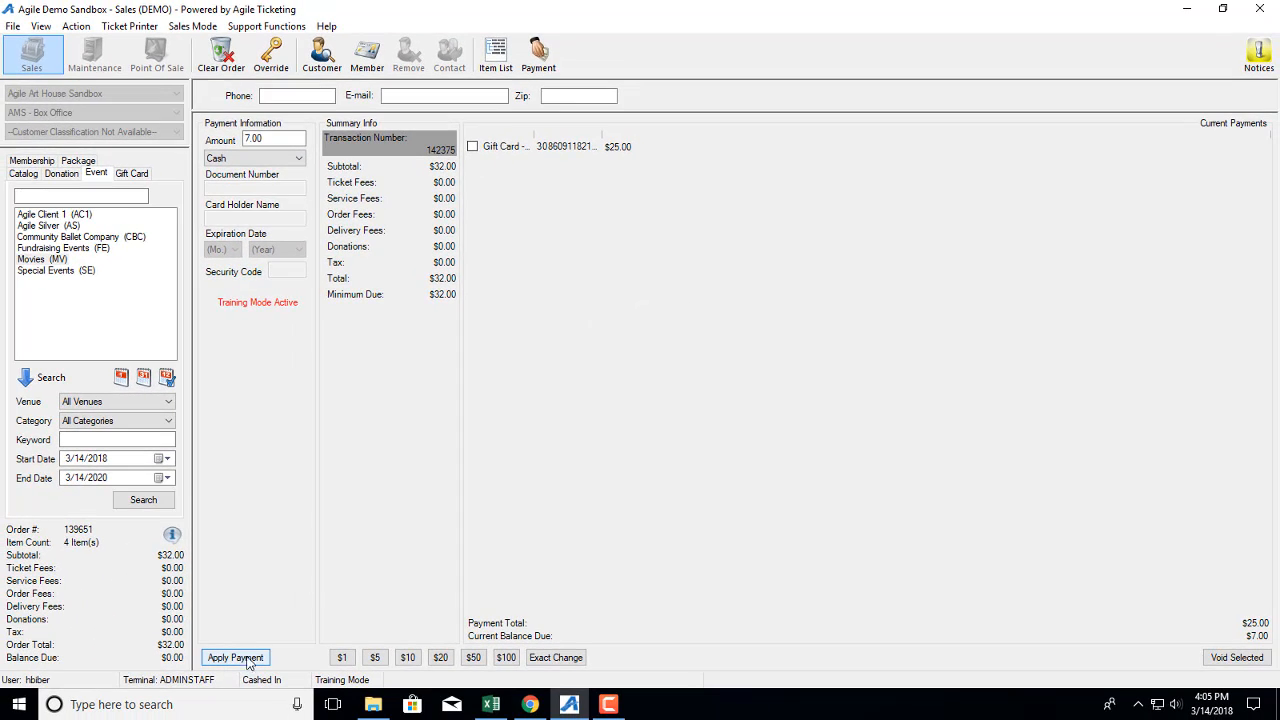